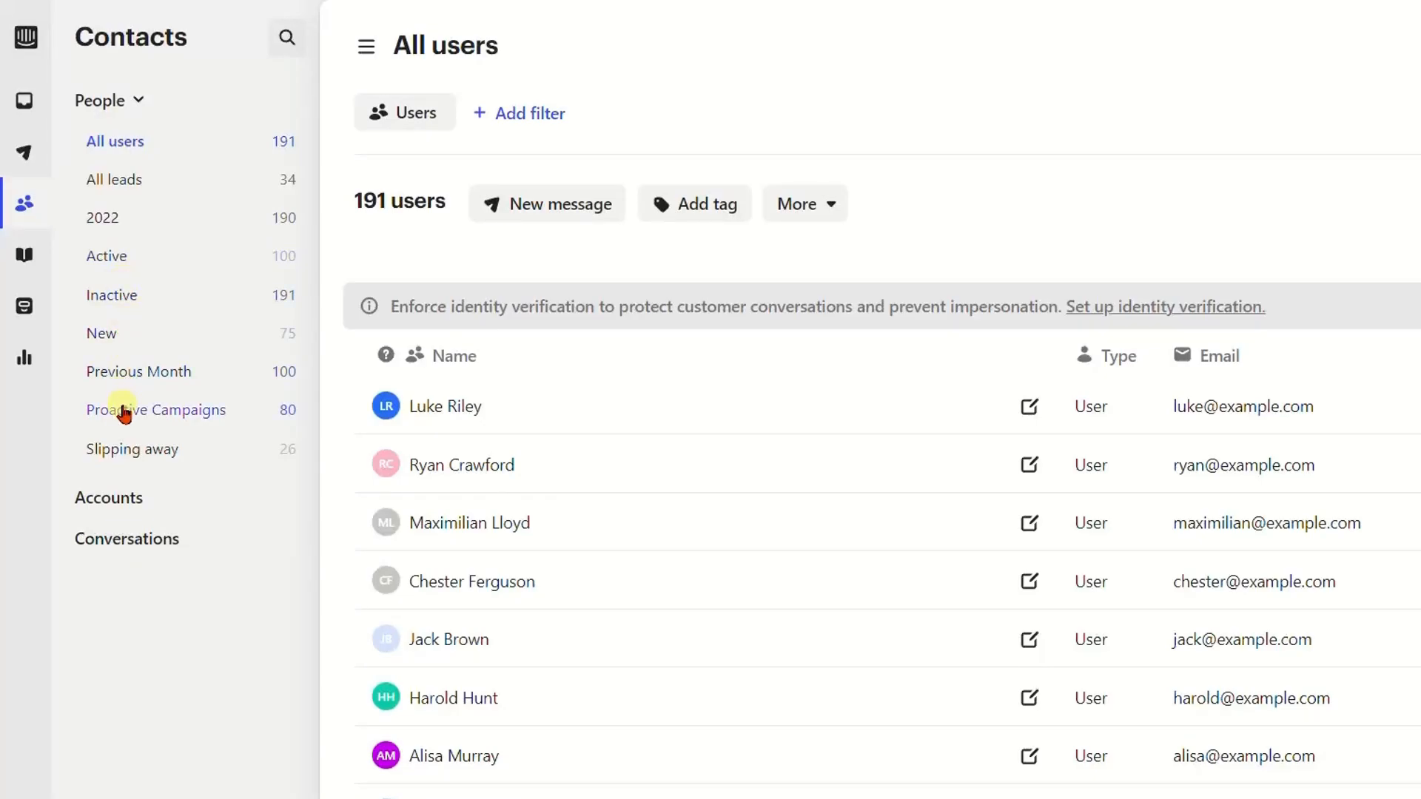
- Open the Proactive Campaigns app from the Contacts page
left_click(156, 409)
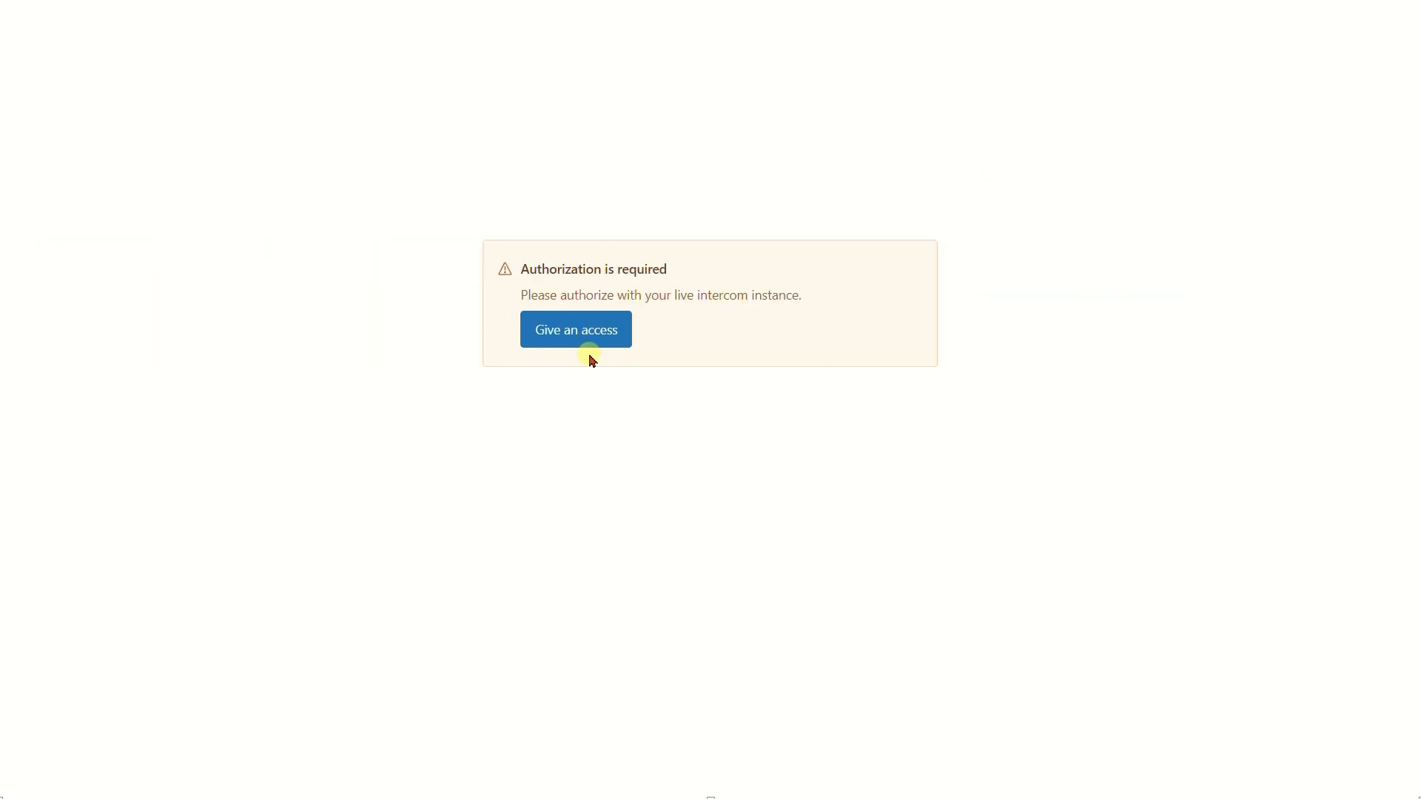
- Give the app access and authorize it for the Production workspace
left_click(575, 328)
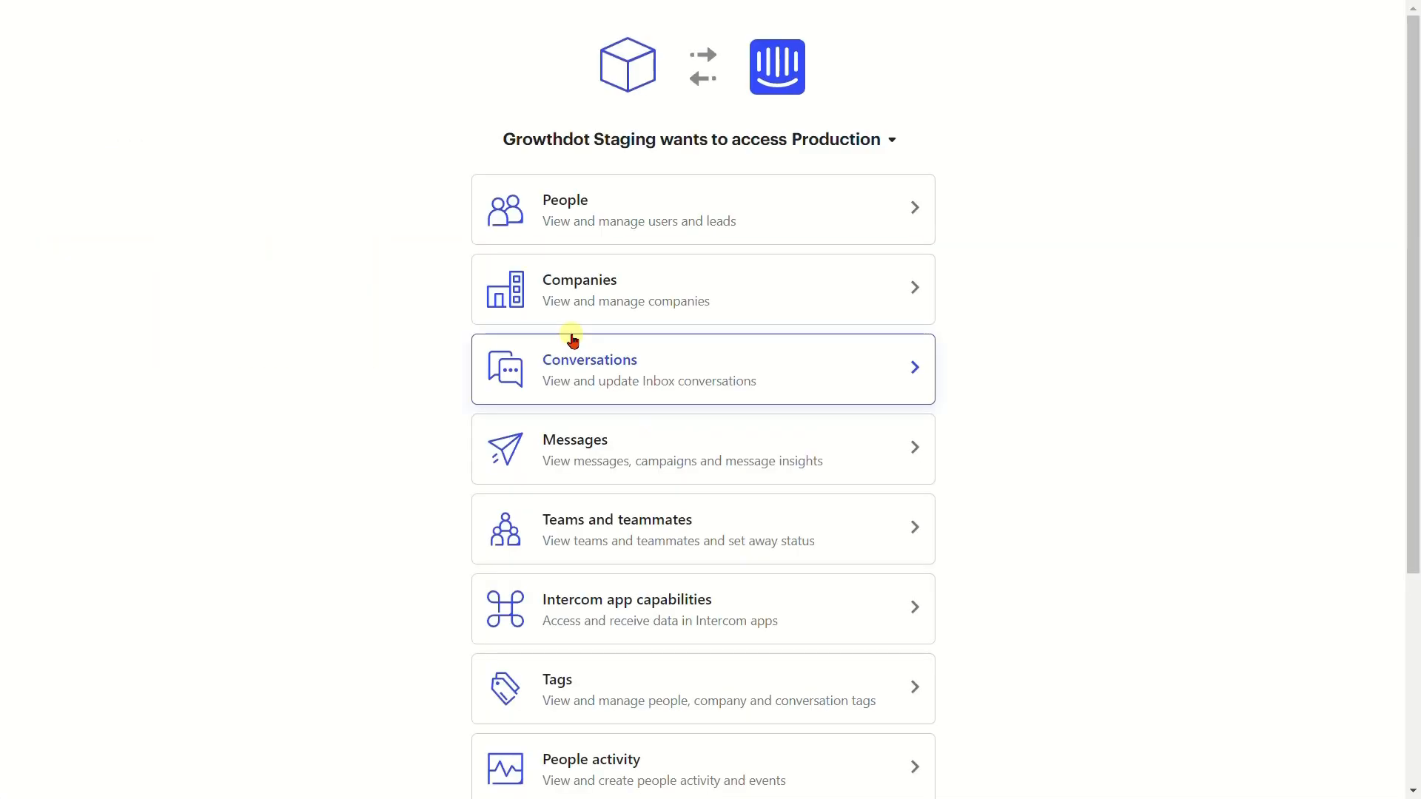
left_click(843, 663)
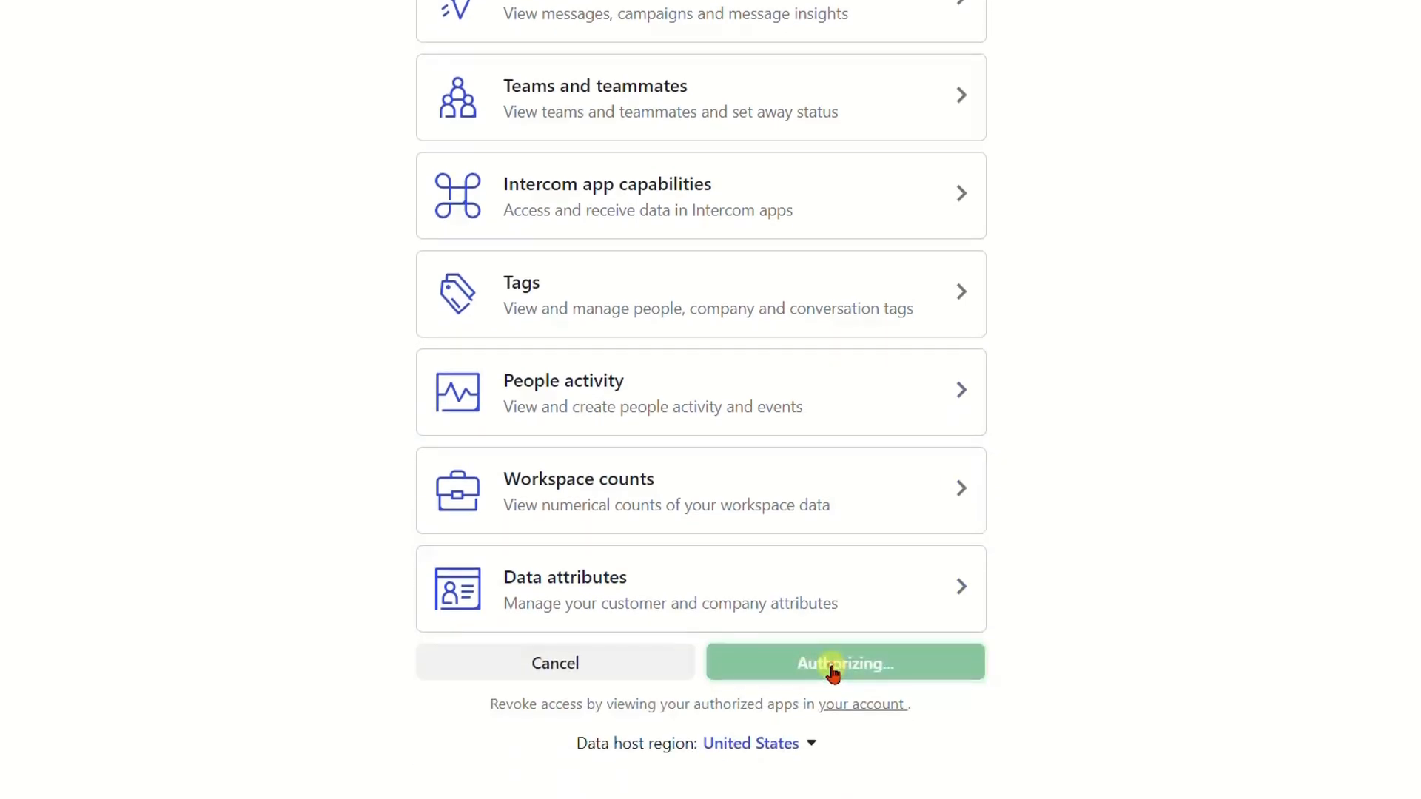
left_click(844, 662)
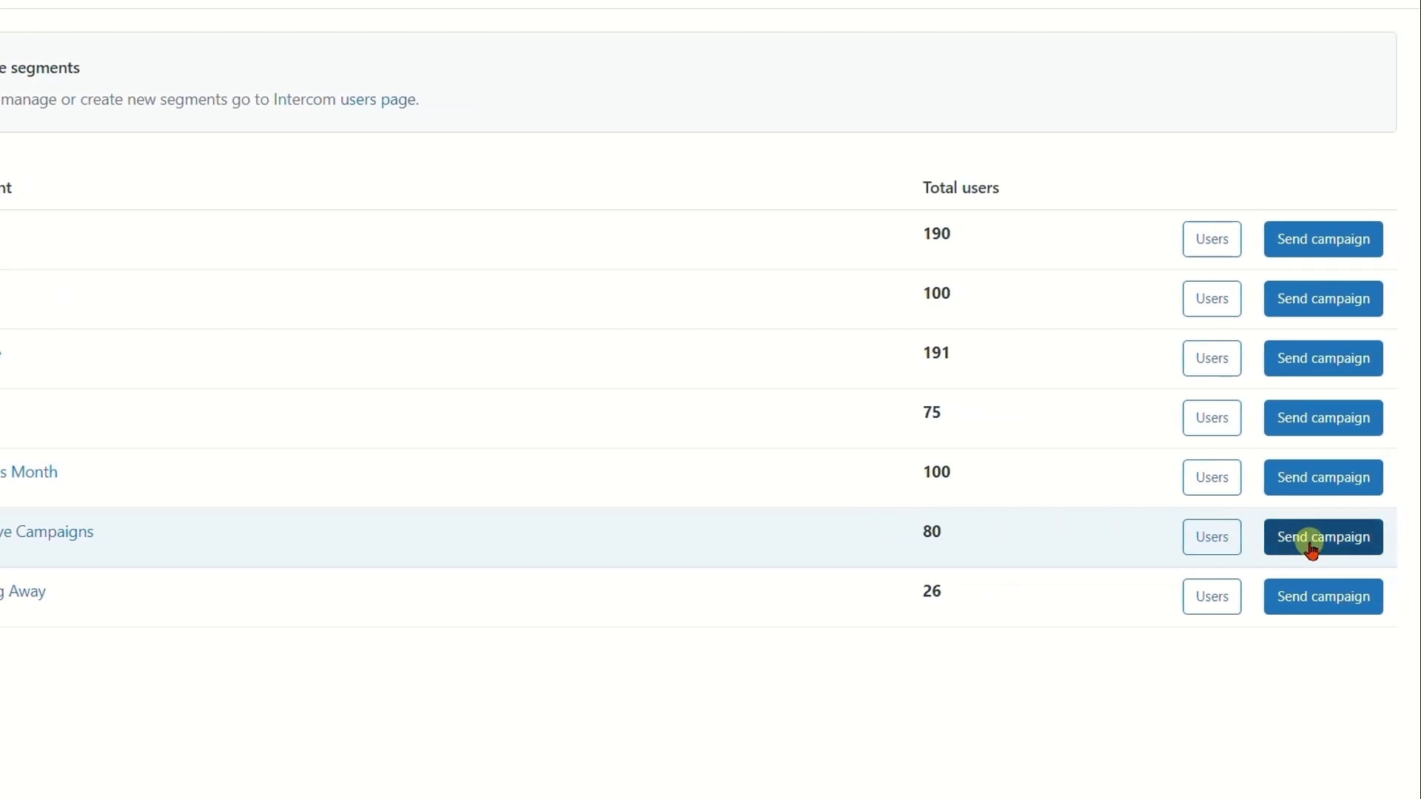
- Save a '50% Discount' email with code DIS50 for Proactive Campaigns and start it
left_click(1322, 537)
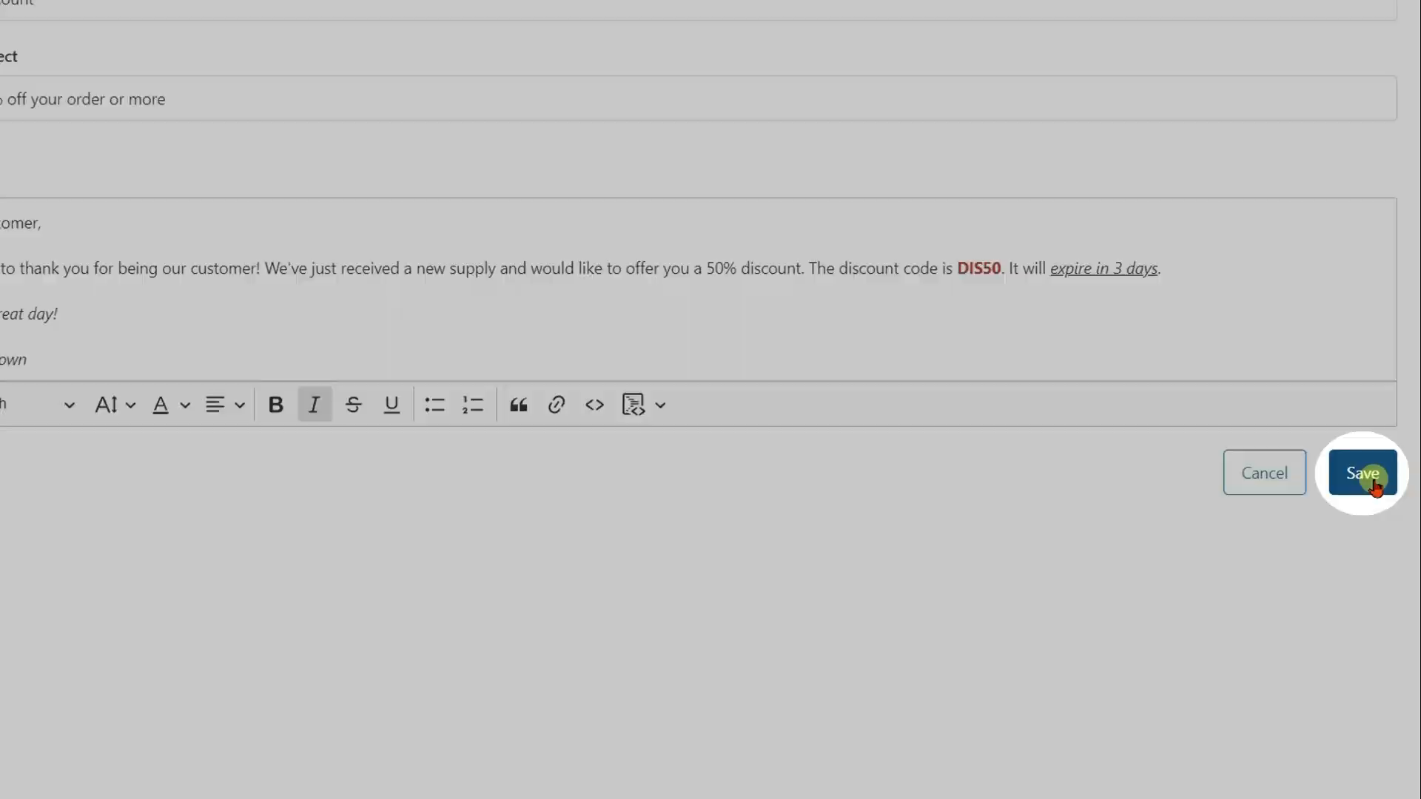
left_click(1361, 472)
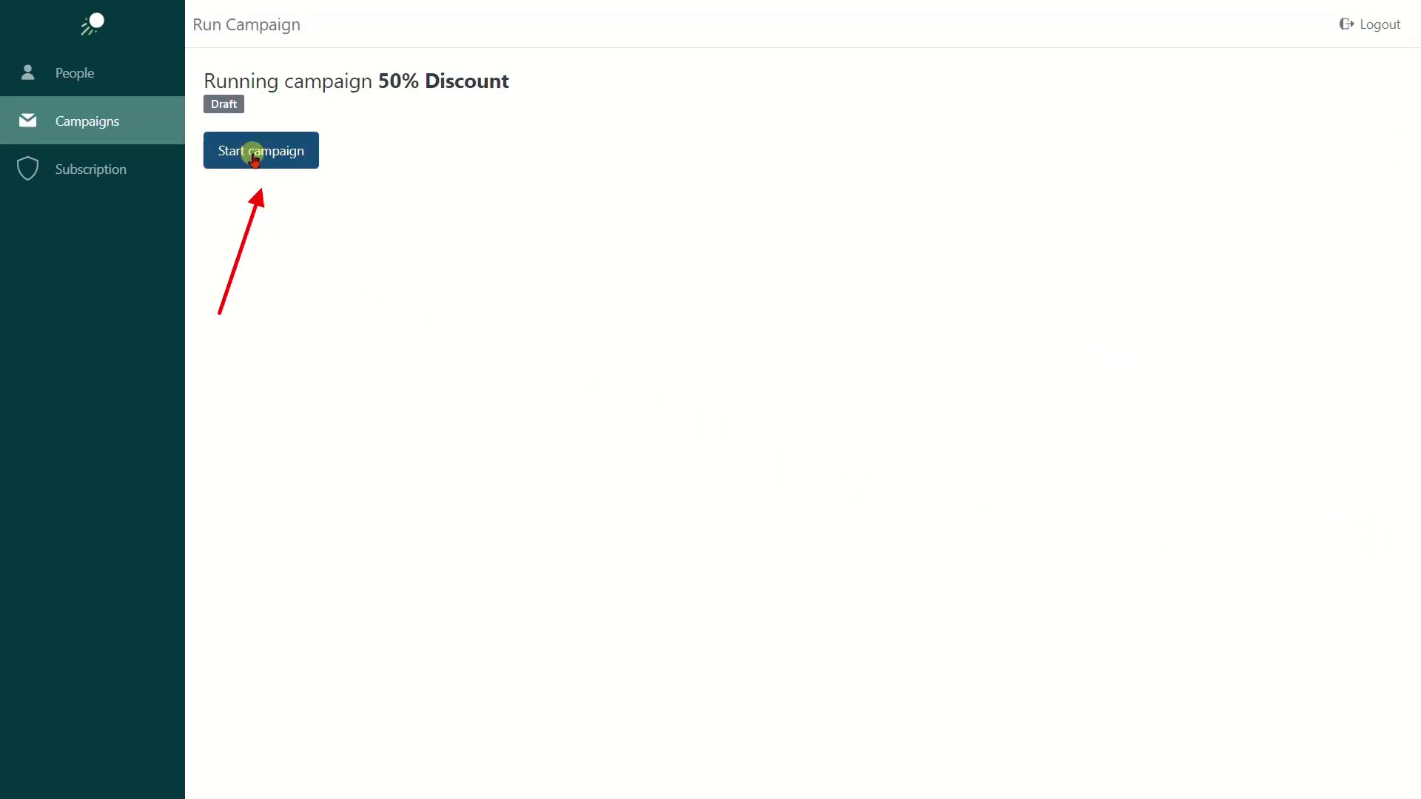
left_click(260, 149)
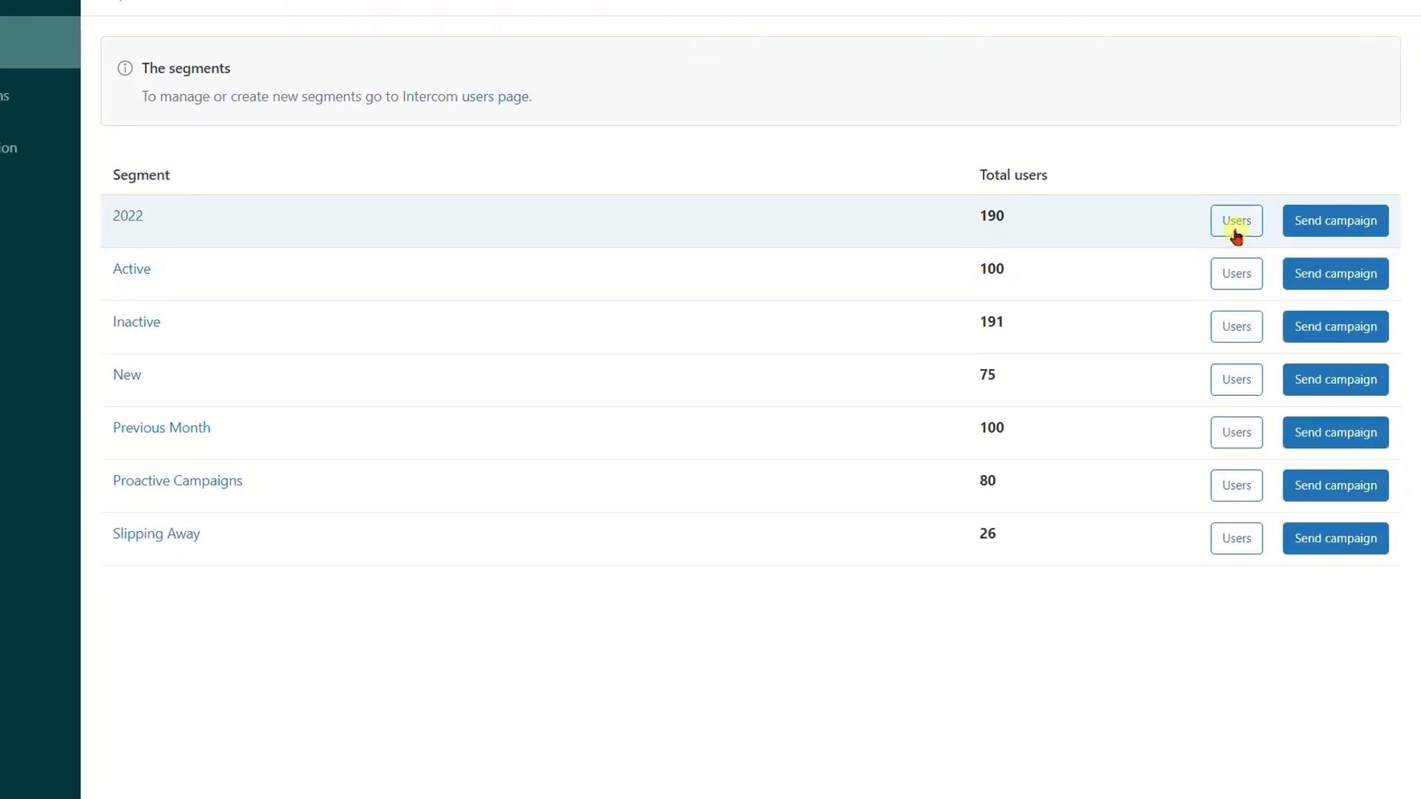
- View the segment's 80 users and start creating a campaign for them
left_click(1235, 221)
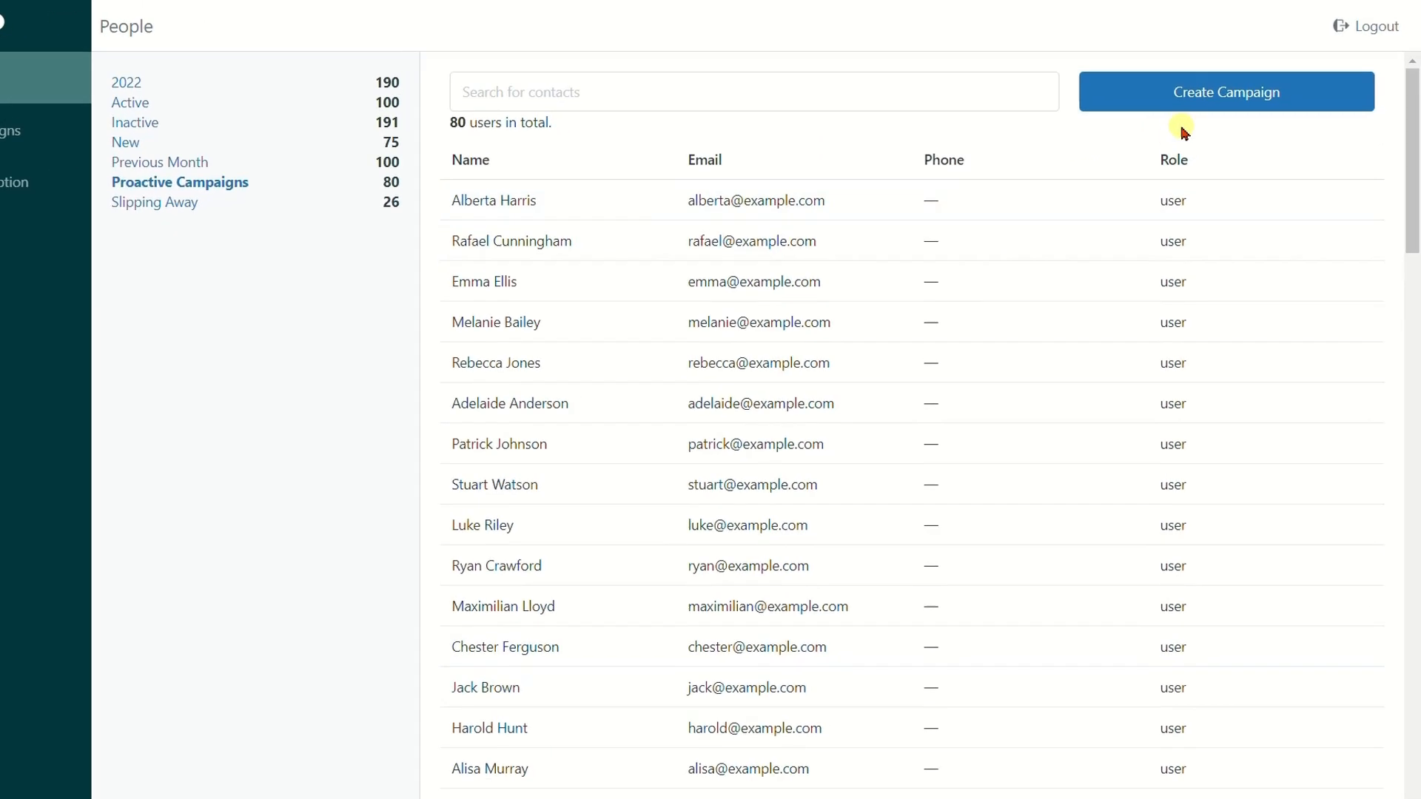
left_click(1226, 90)
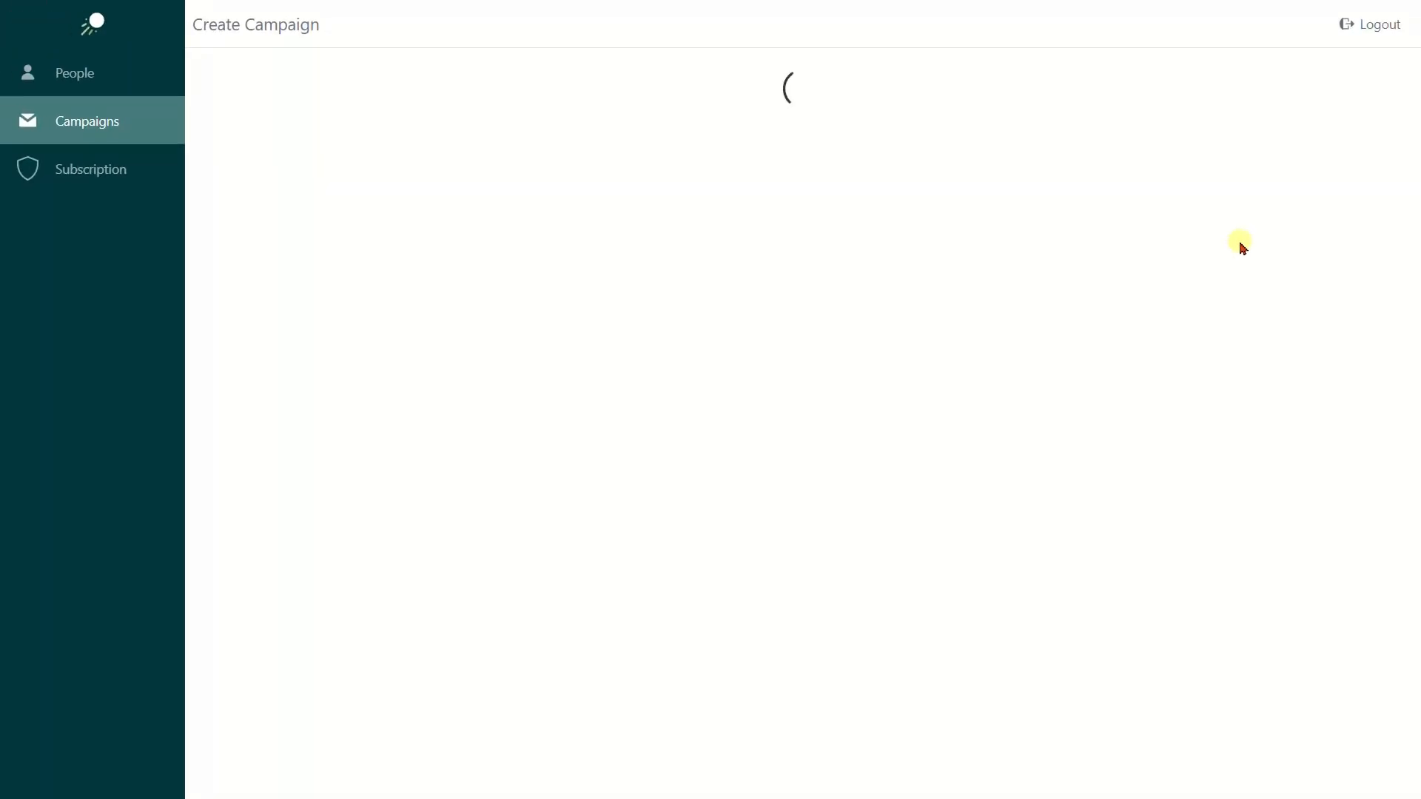